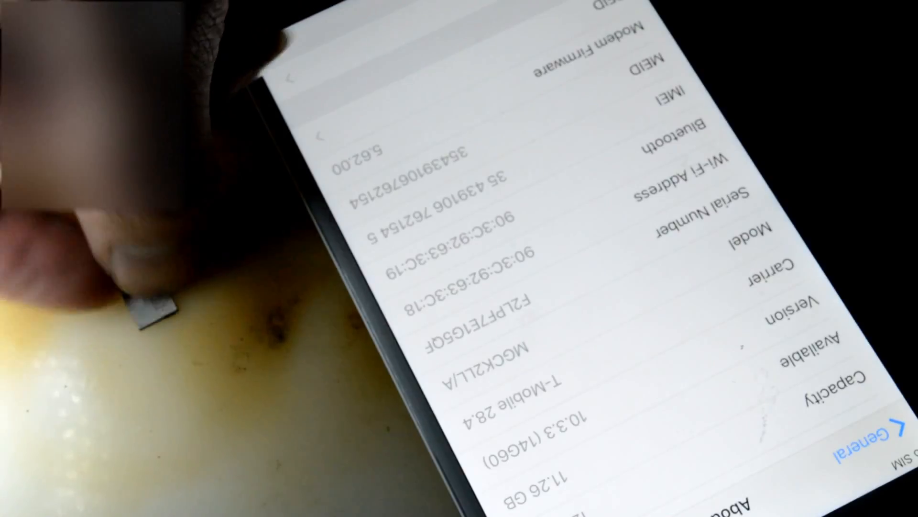
# - Leave the About details showing the Wi-Fi and Bluetooth addresses and return to the Settings list
pyautogui.click(858, 439)
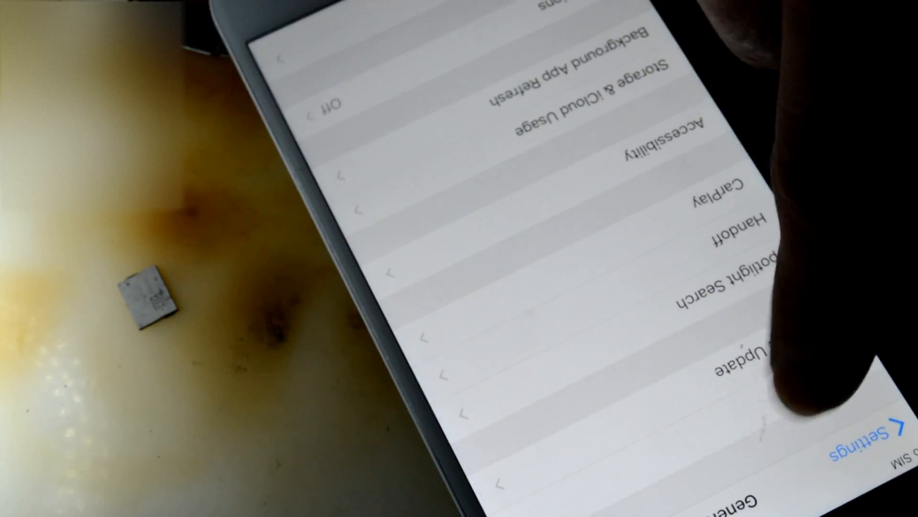
pyautogui.scroll(-3)
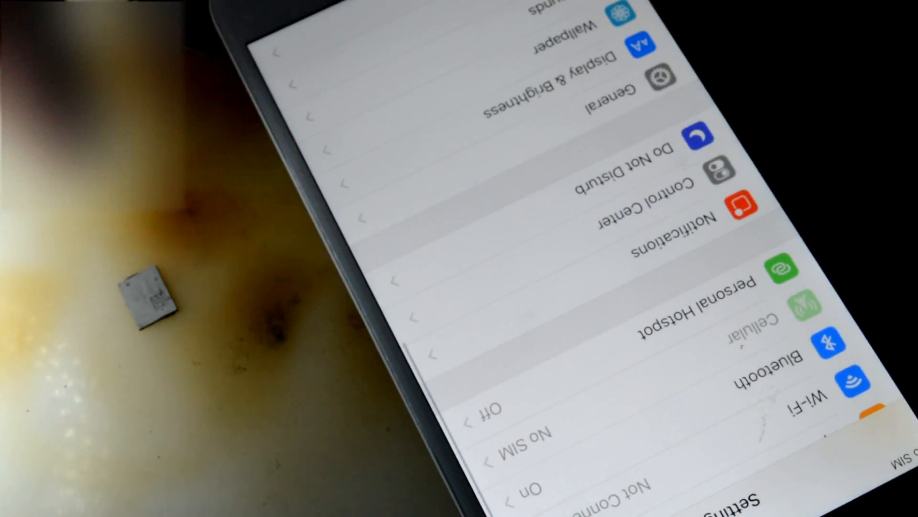